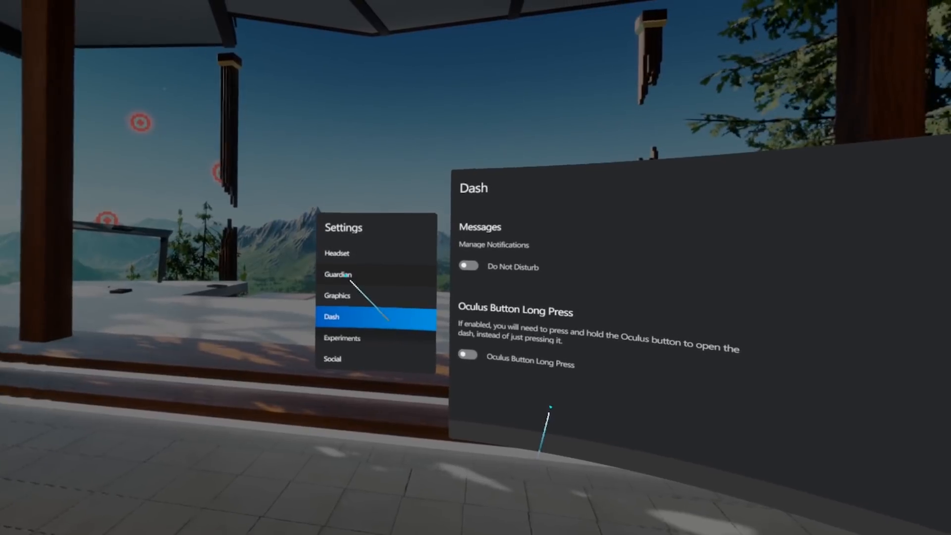
Leave Link Dash settings and show the Quest About page with its v13 version numbers
left_click(338, 274)
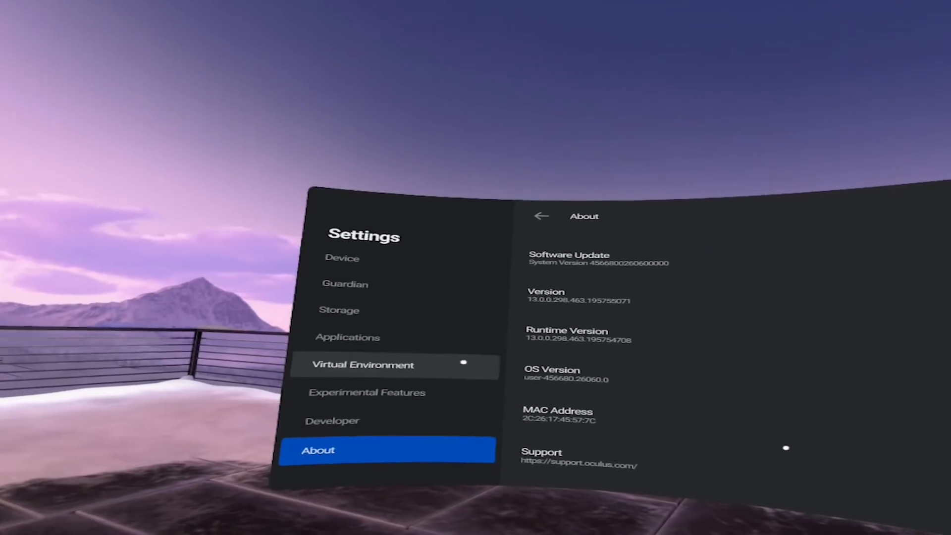
Turn hand tracking off in Experimental Features, then show the installed apps Library
left_click(368, 393)
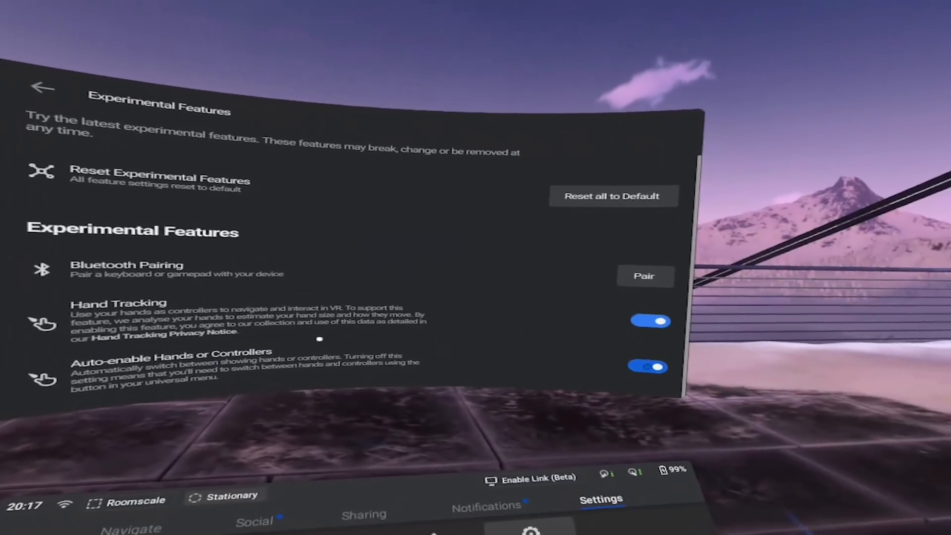
left_click(650, 321)
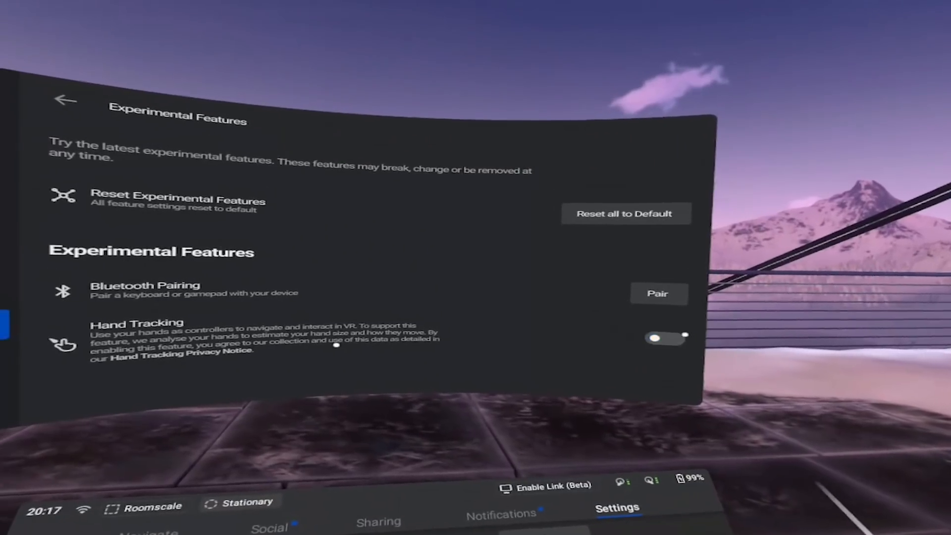
left_click(666, 337)
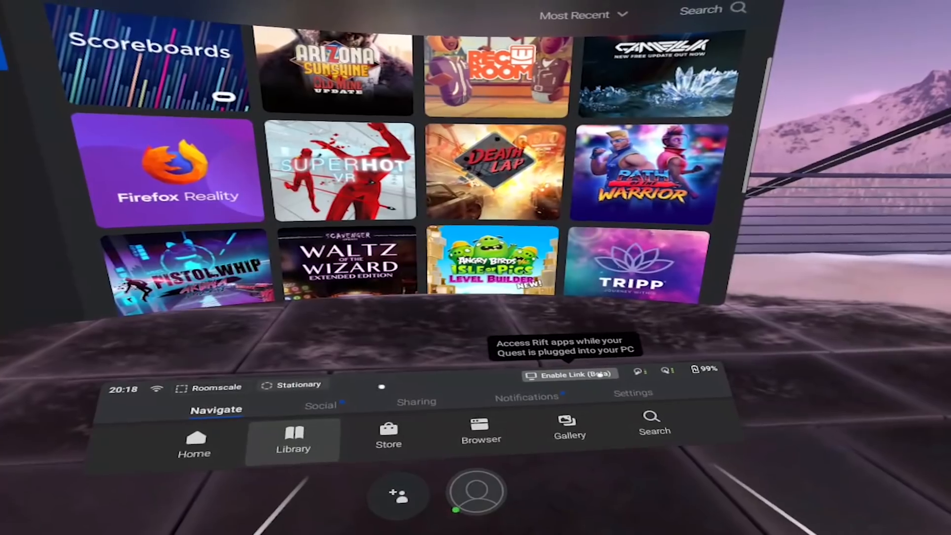
Switch to quick settings and bring up the full Settings > Device page
left_click(293, 437)
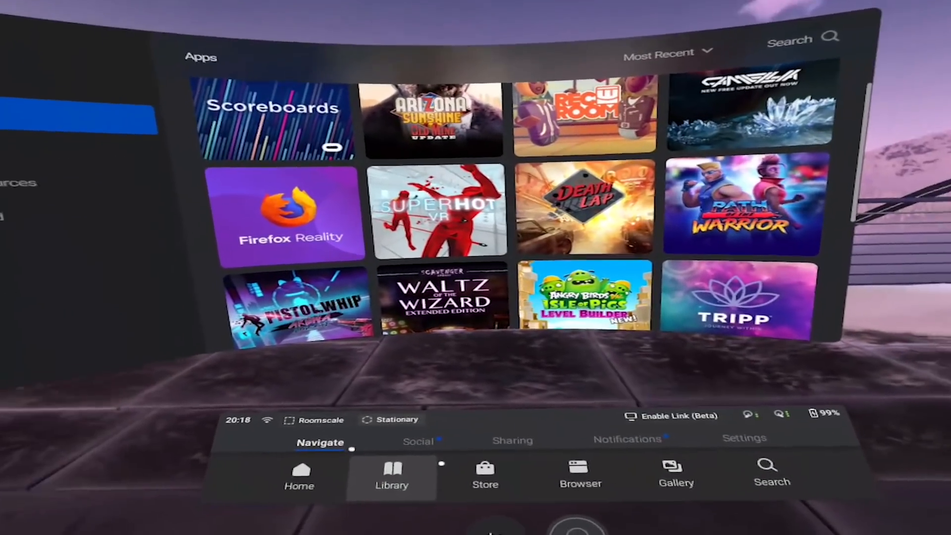
left_click(744, 438)
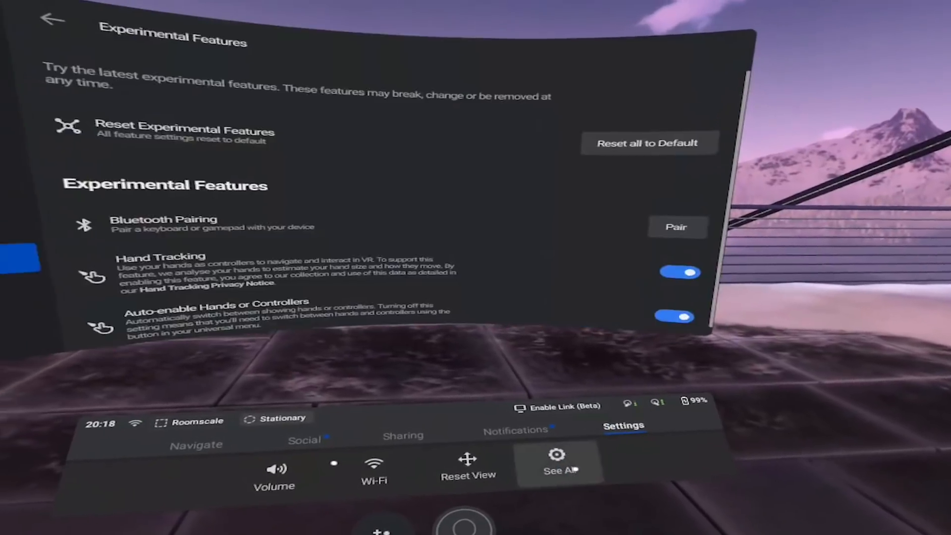
left_click(53, 17)
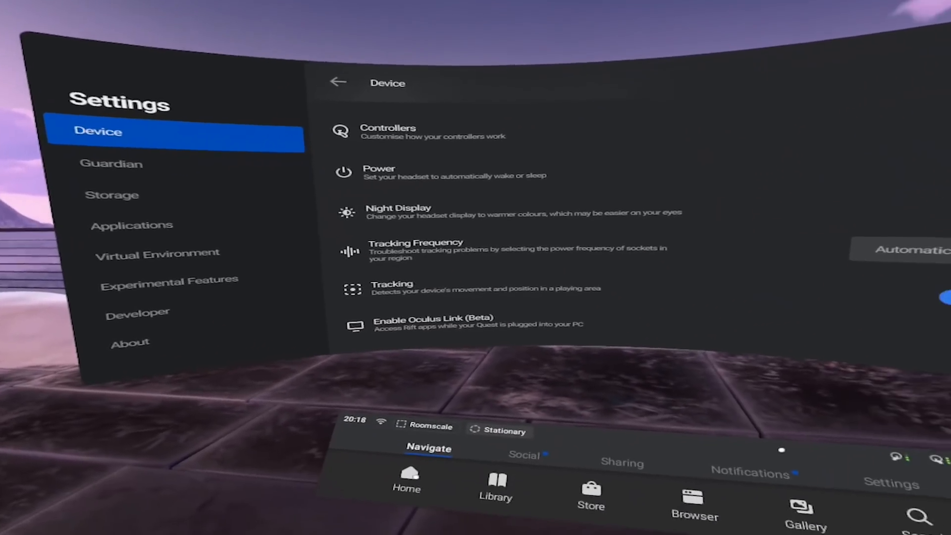
Reach the hand-tracking Practise Scrolling step, then show the universal menu's Social tab
left_click(495, 485)
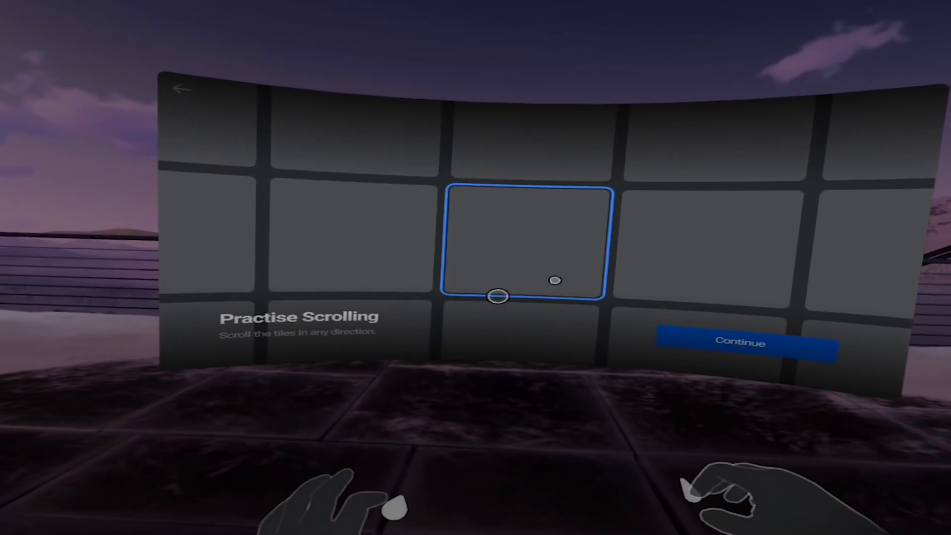
scroll("down", 3)
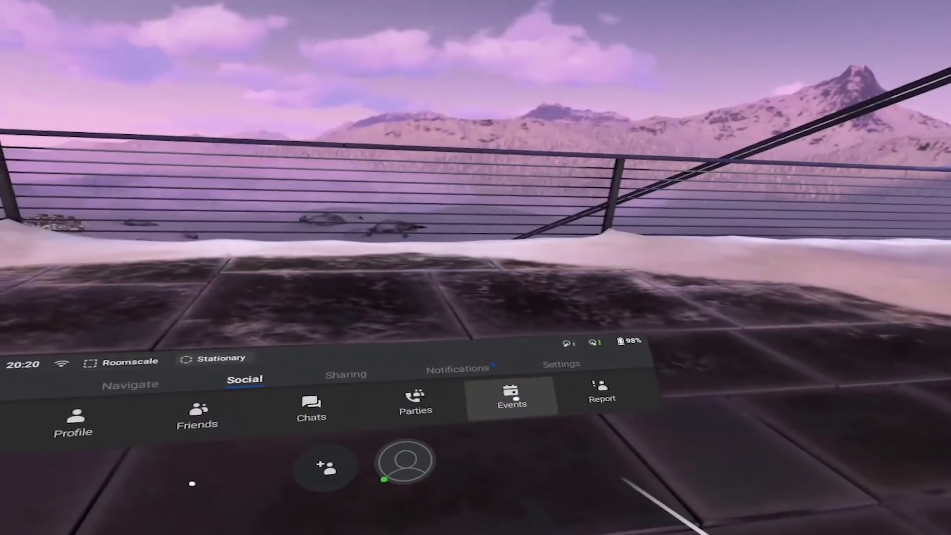
View the Bigscreen livestream in Social > Events, then show Device > Privacy settings
left_click(511, 397)
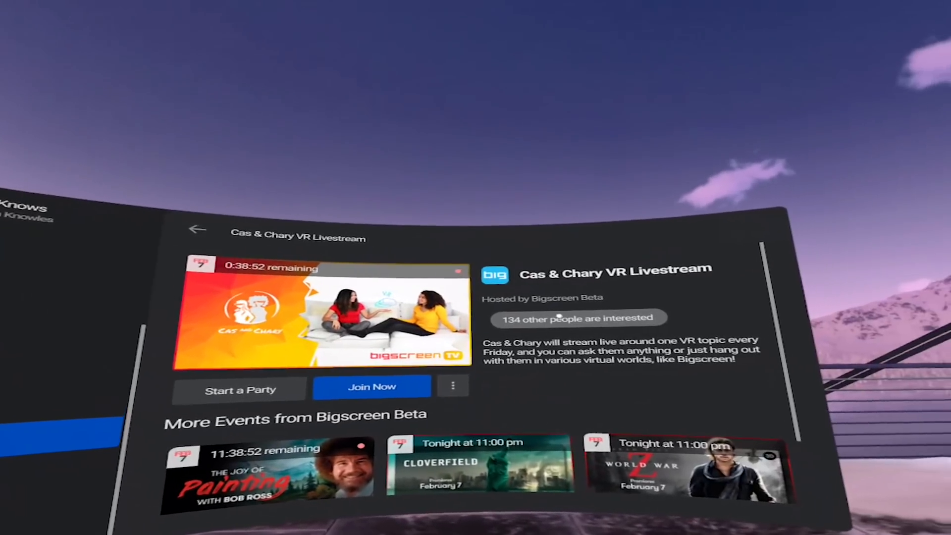
left_click(577, 317)
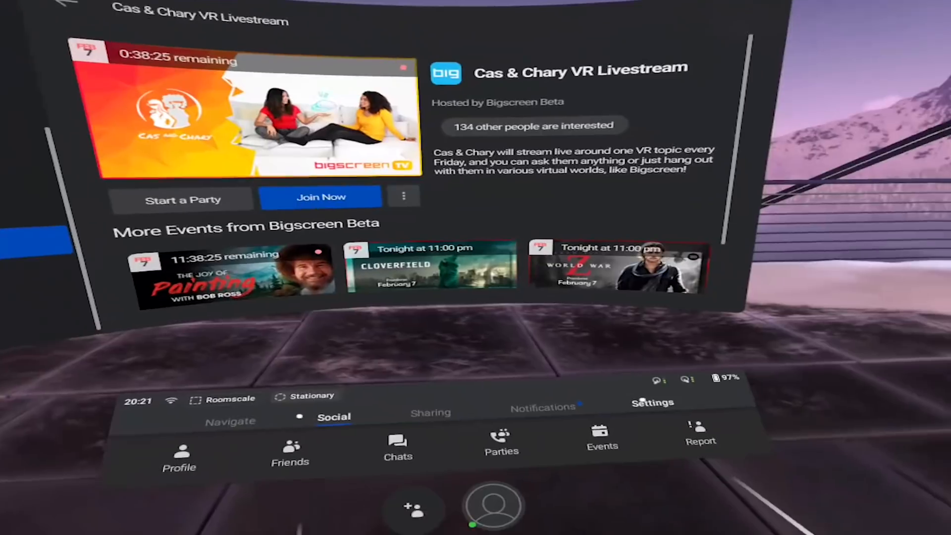
left_click(653, 402)
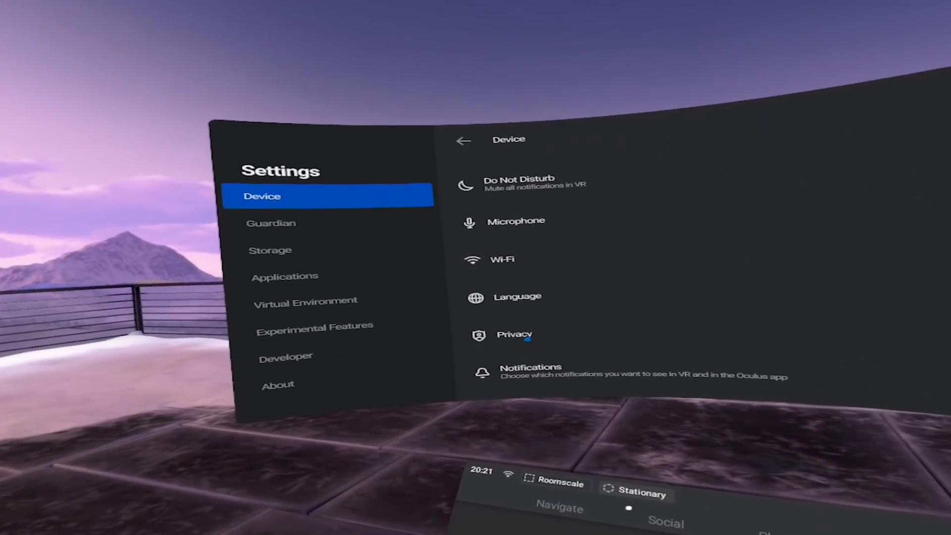
left_click(513, 335)
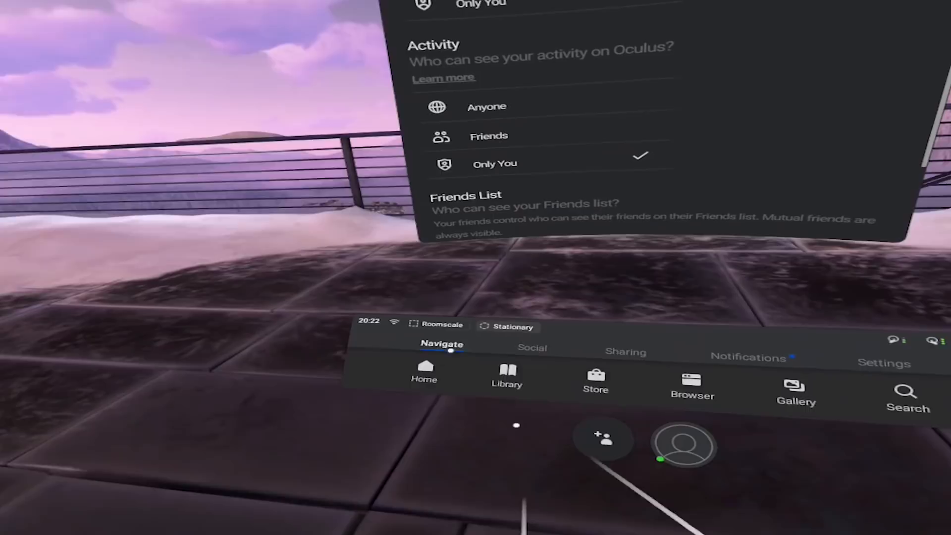
Search the Library for 'star wars vader immortal' to list the Vader Immortal episodes
left_click(506, 382)
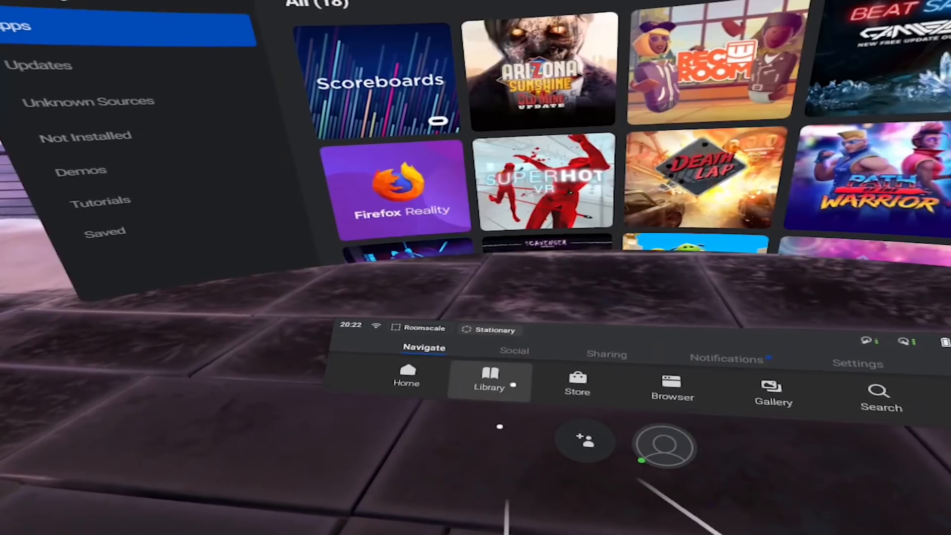
left_click(577, 385)
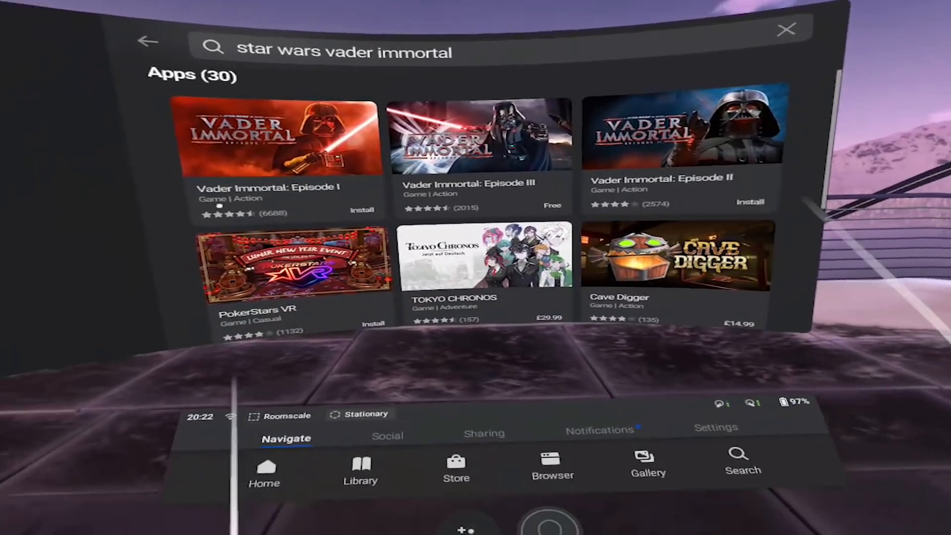
View Gaming Activity achievements, then the Gallery Sources showing Internal Storage as ready
left_click(360, 467)
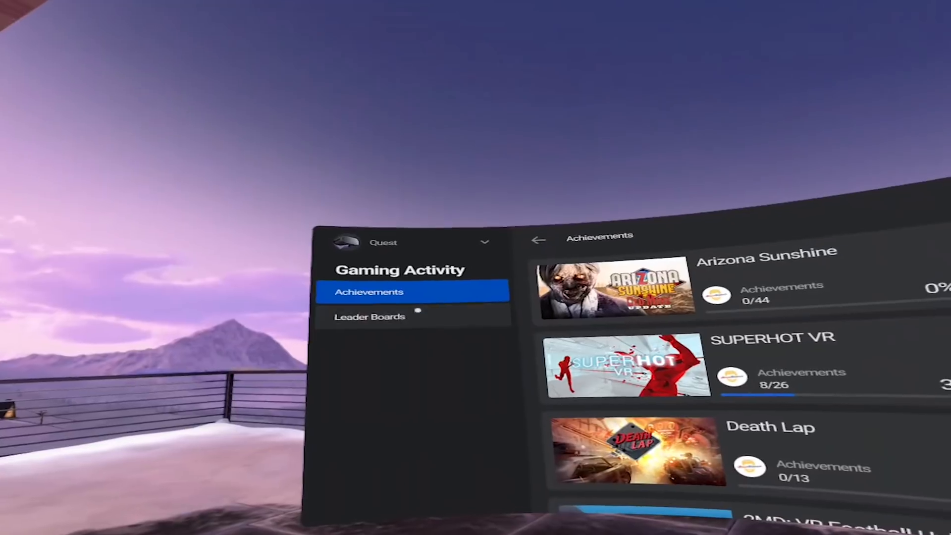
left_click(370, 317)
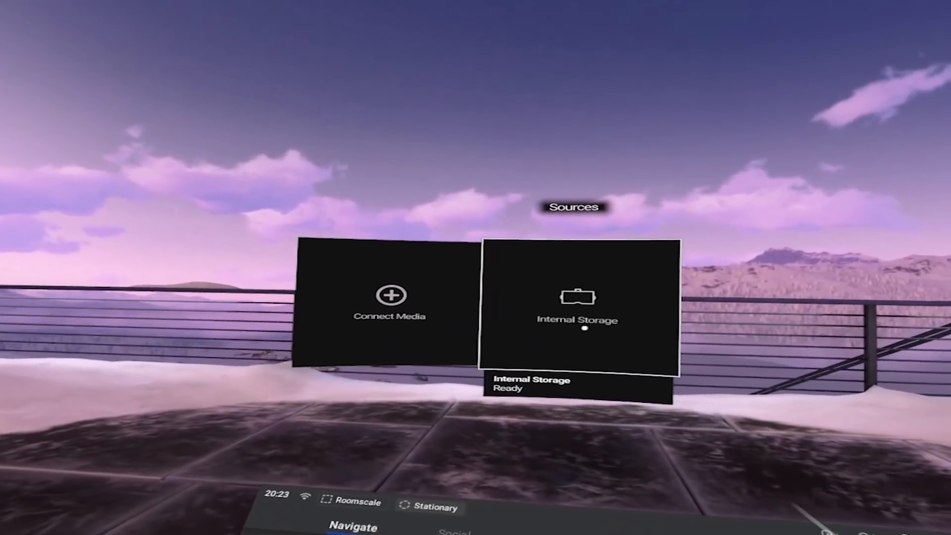
Browse the VideoShots folder in Internal Storage, then bring up the Oculus desktop app Home
left_click(576, 303)
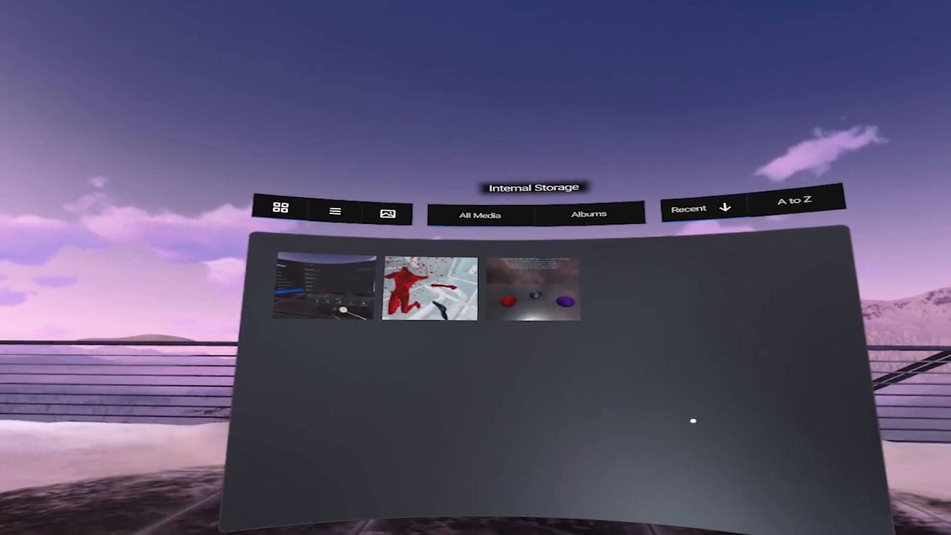
left_click(586, 214)
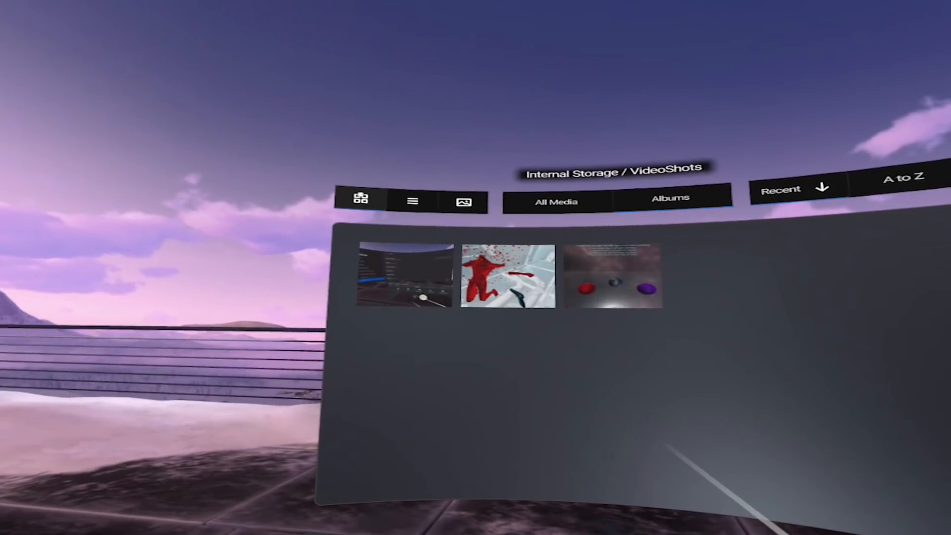
left_click(413, 200)
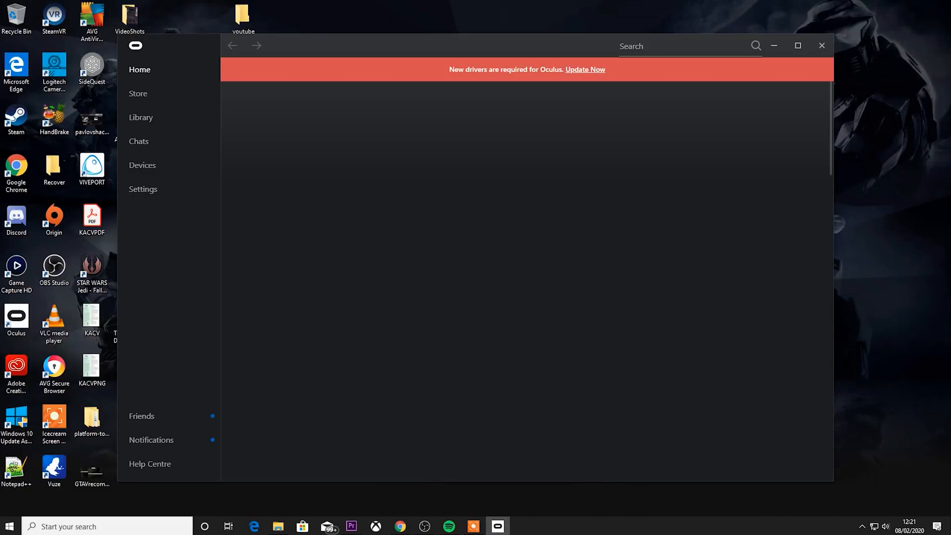
Turn on and join the Public Test Channel in Oculus app Beta settings, then close the app
left_click(143, 189)
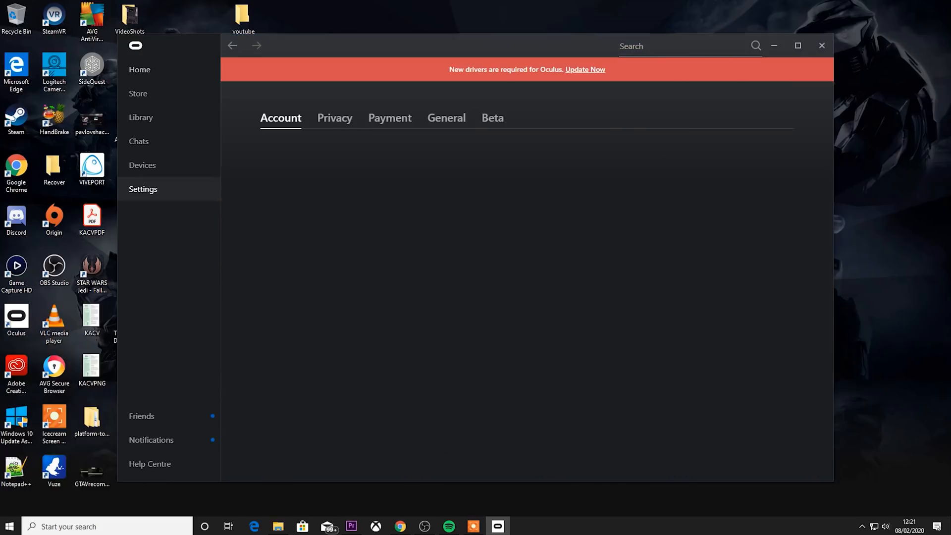
scroll("down", 3)
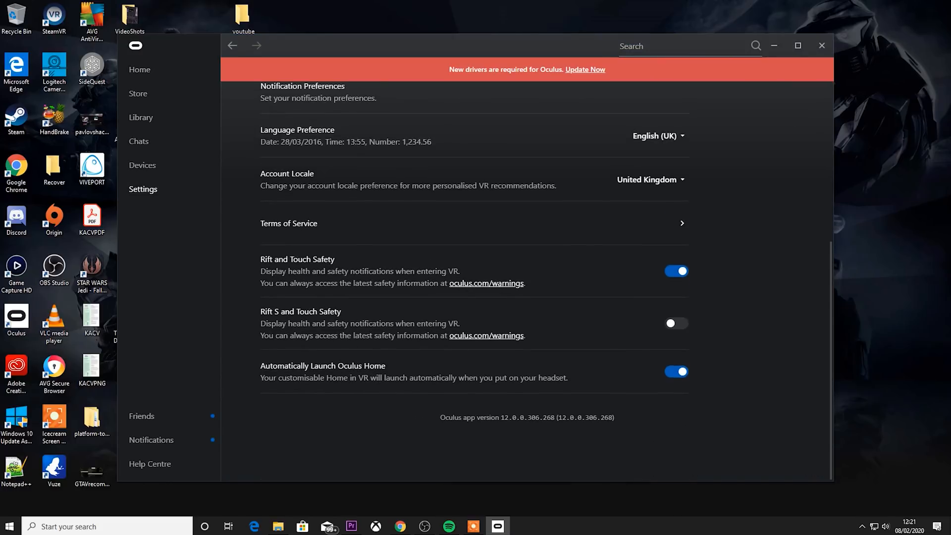
triple_click(526, 417)
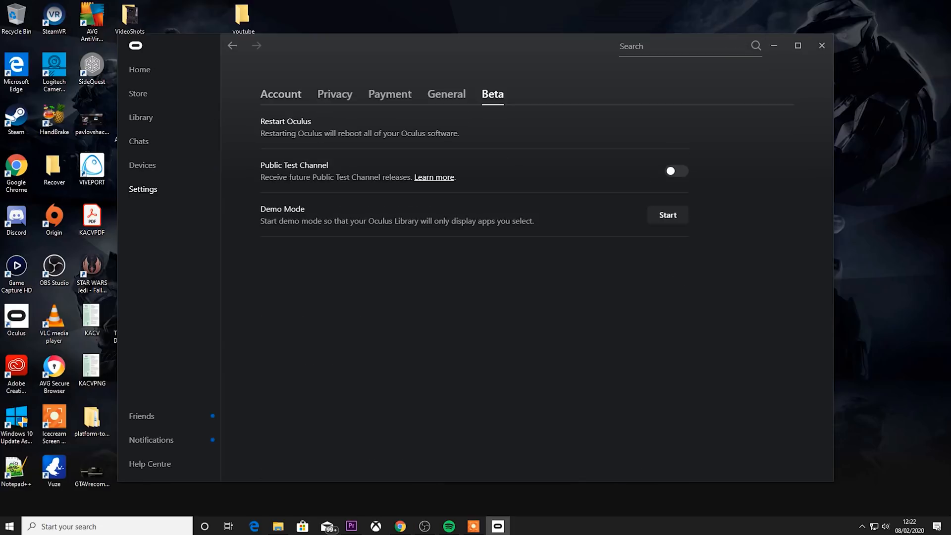
left_click(675, 171)
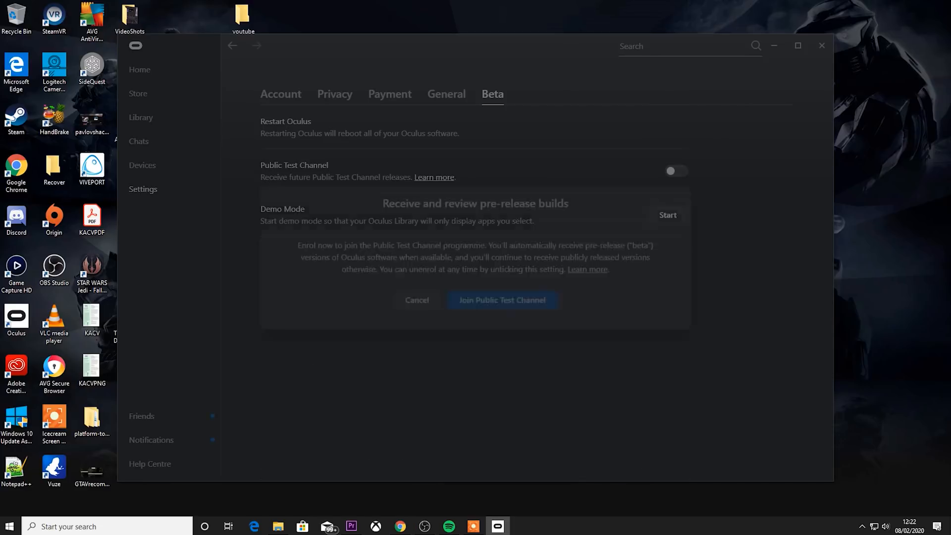
left_click(502, 300)
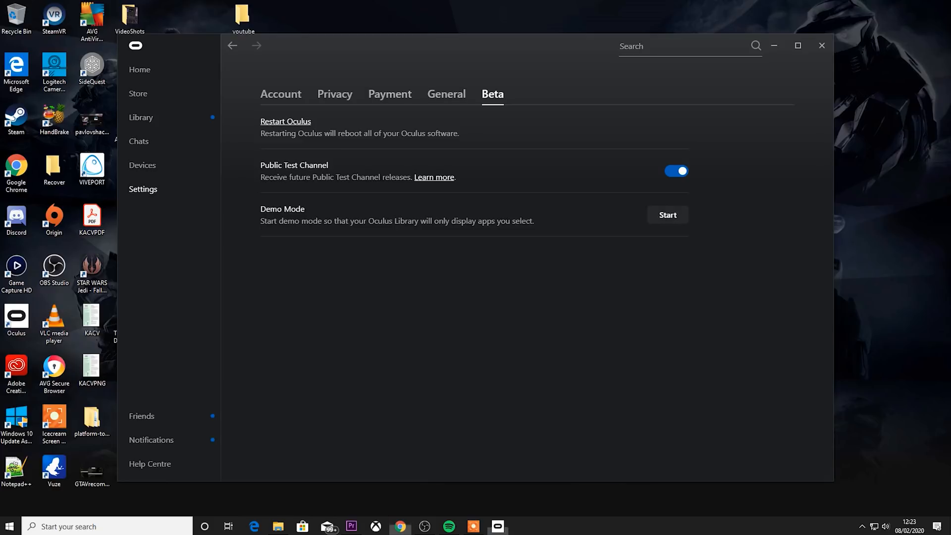
left_click(821, 46)
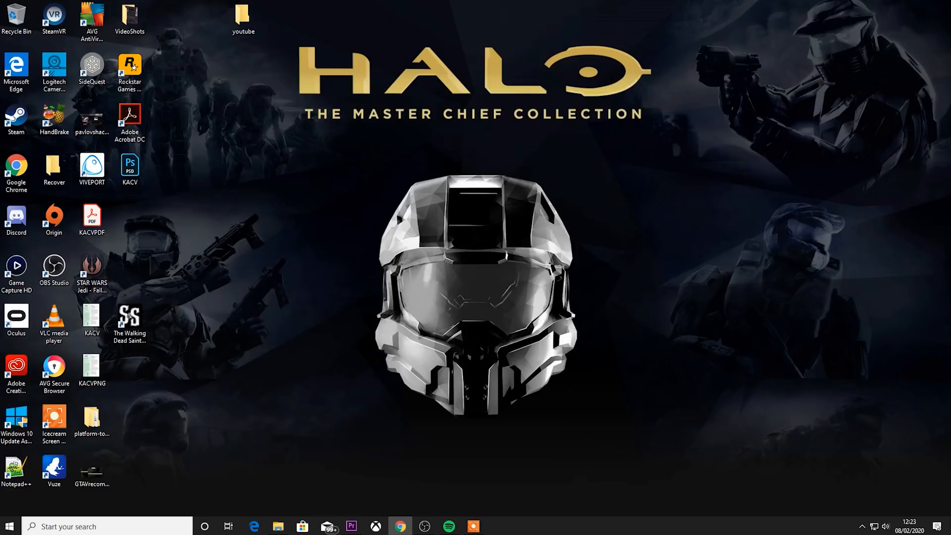